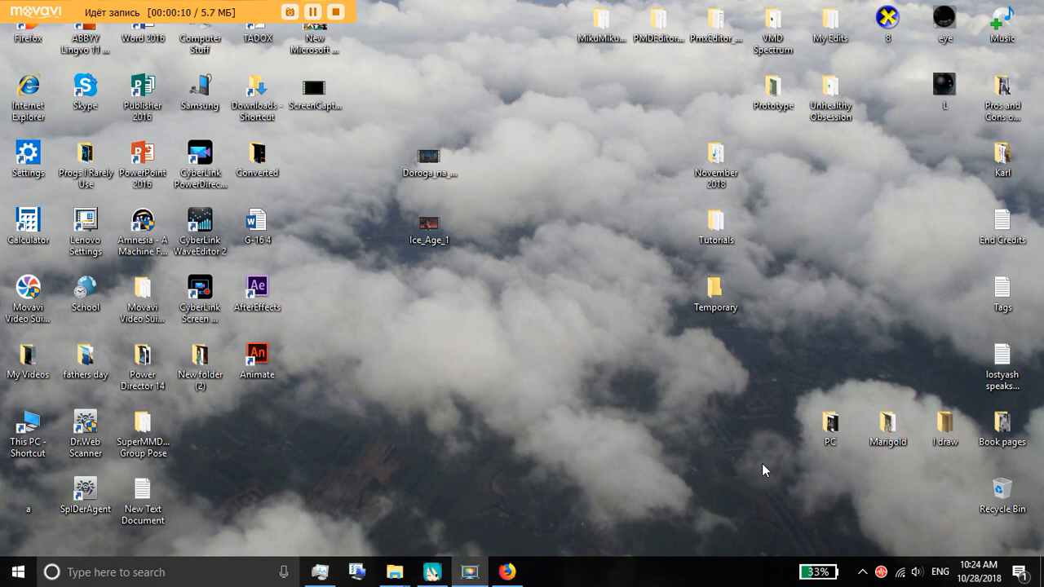
{"action": "mouse_move", "coordinate": [502, 504]}
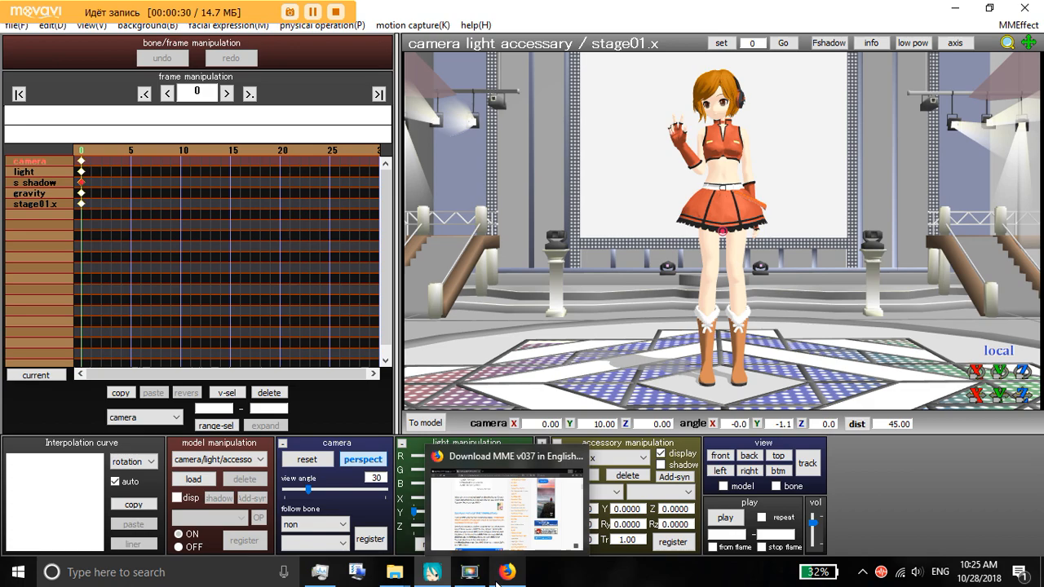
Step: Reach the 'Download and Install MME' section and bring up options for the DOWNLOAD MMEffects link
{"action": "left_click", "coordinate": [507, 571]}
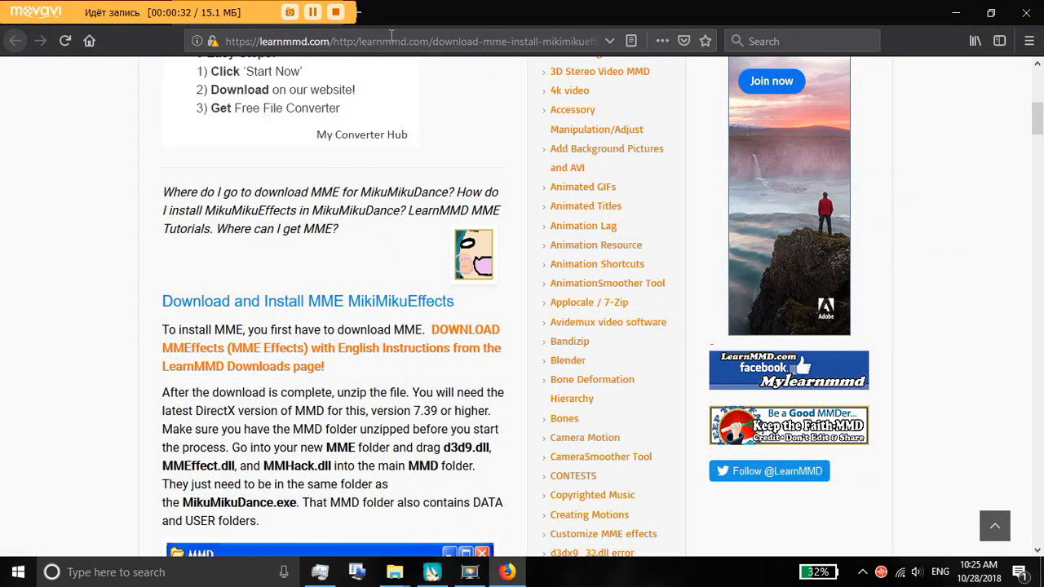
{"action": "scroll", "scroll_direction": "up", "scroll_amount": 3}
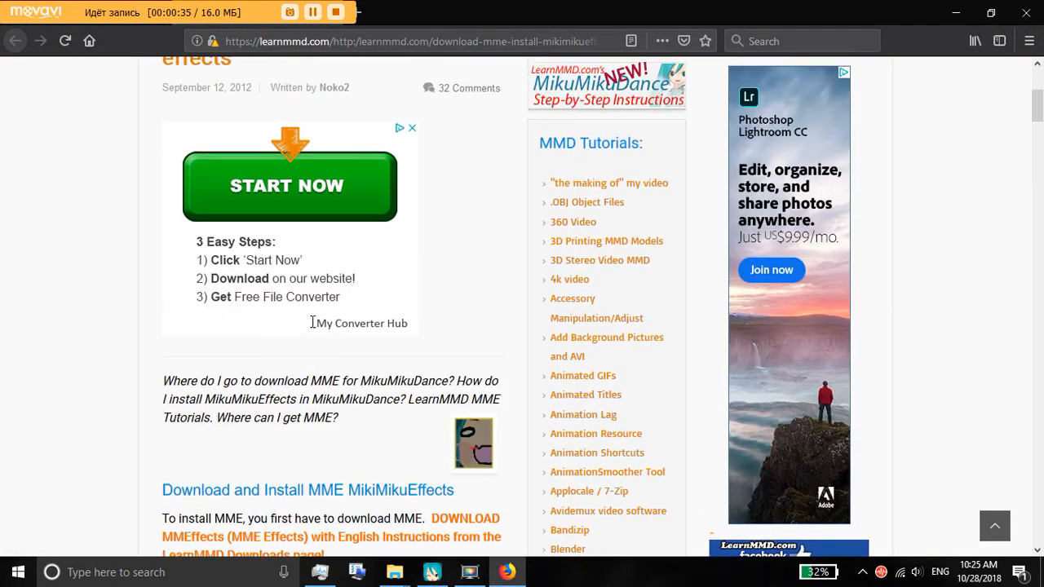
{"action": "scroll", "scroll_direction": "up", "scroll_amount": 3}
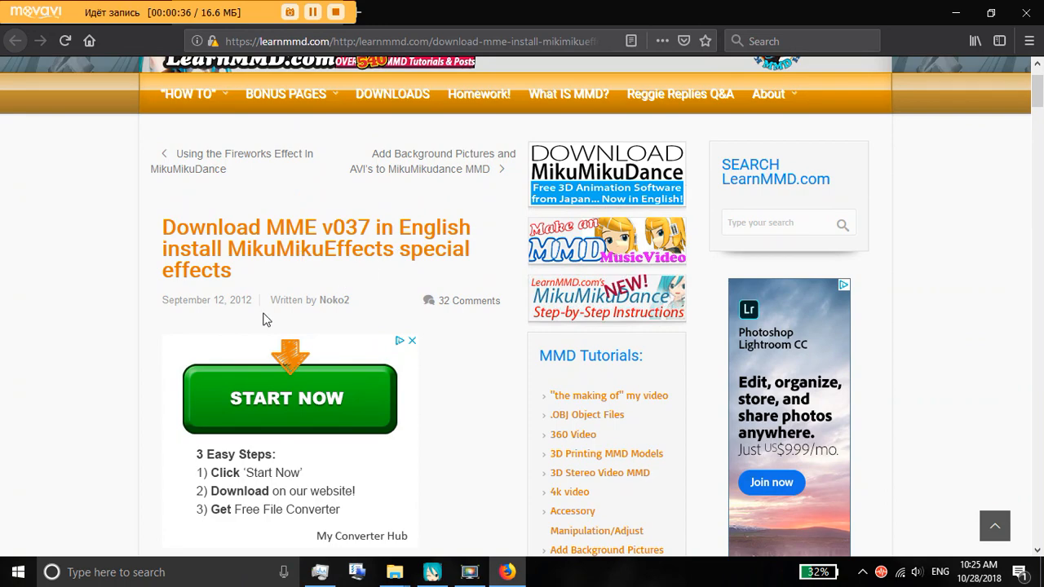
{"action": "mouse_move", "coordinate": [194, 351]}
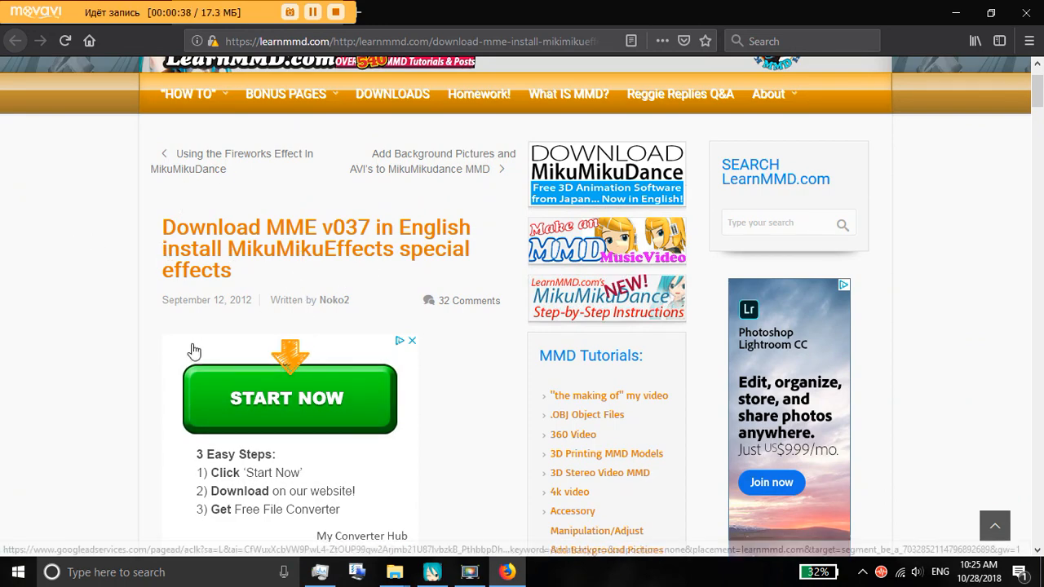
{"action": "scroll", "scroll_direction": "down", "scroll_amount": 3}
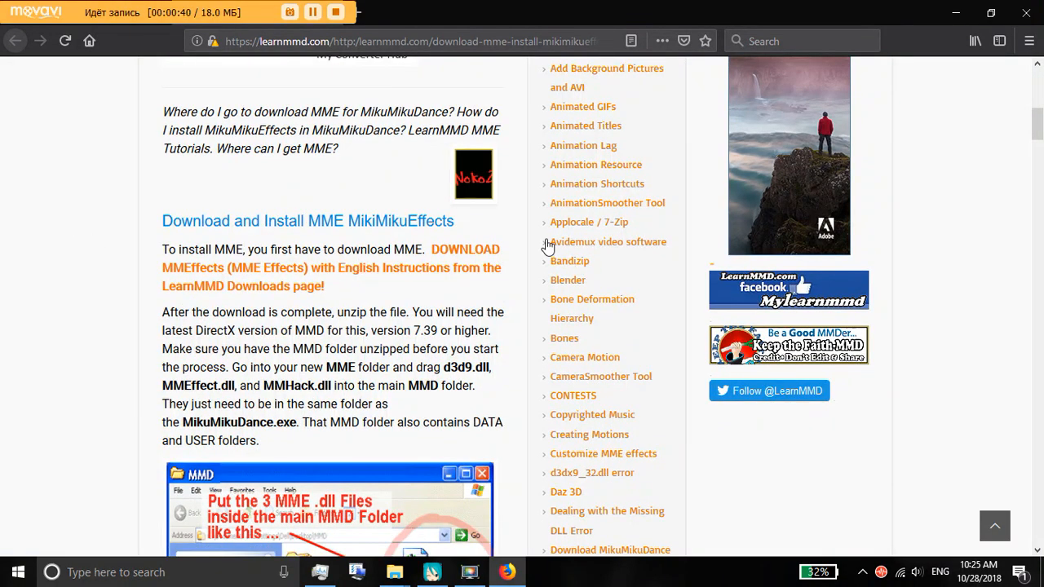
{"action": "right_click", "coordinate": [444, 267]}
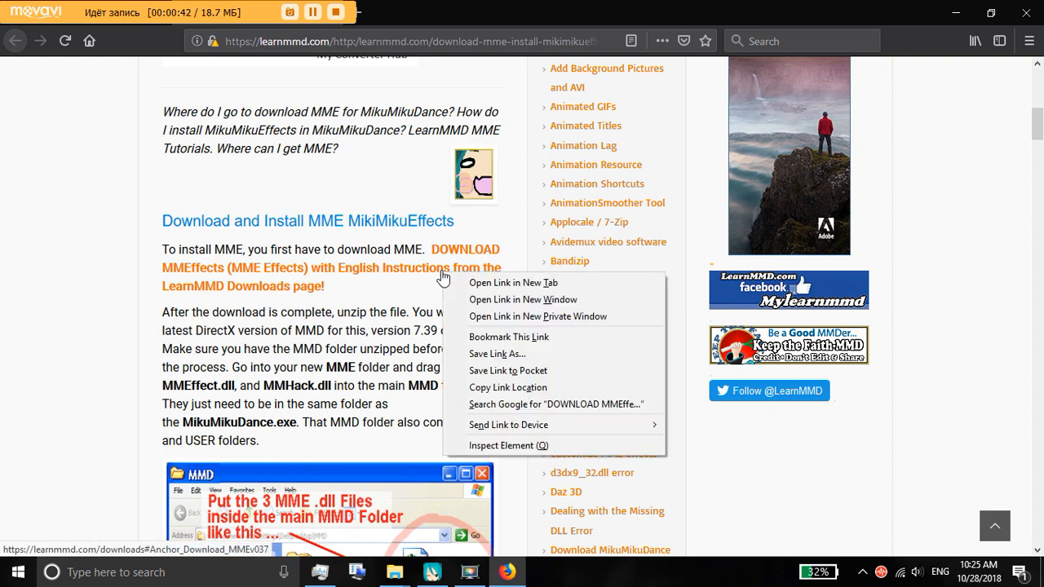
Step: Open the MME downloads page in a new tab and download the MME v0.37 x64 English zip
{"action": "left_click", "coordinate": [512, 282]}
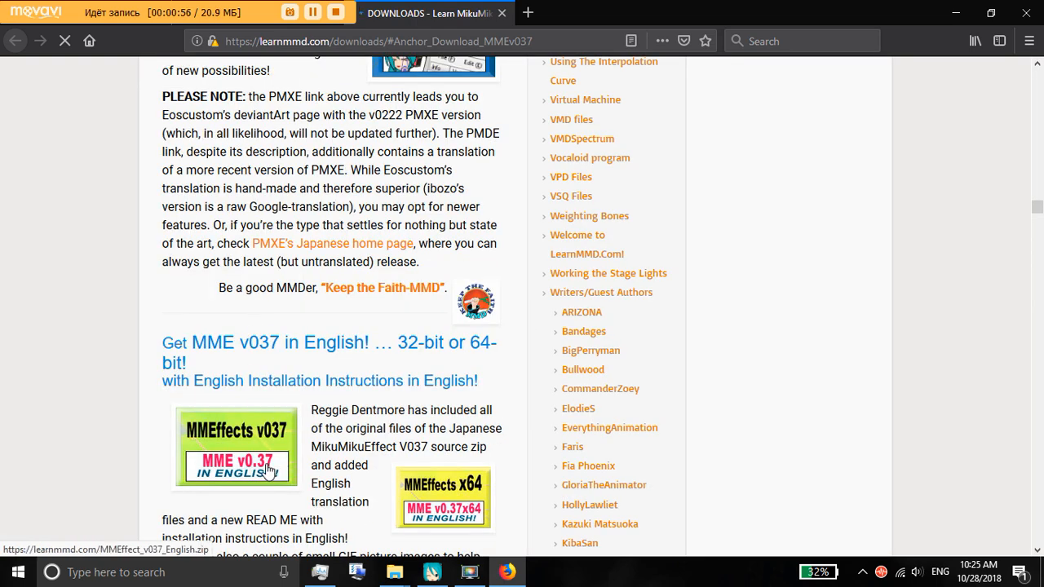
{"action": "scroll", "scroll_direction": "down", "scroll_amount": 3}
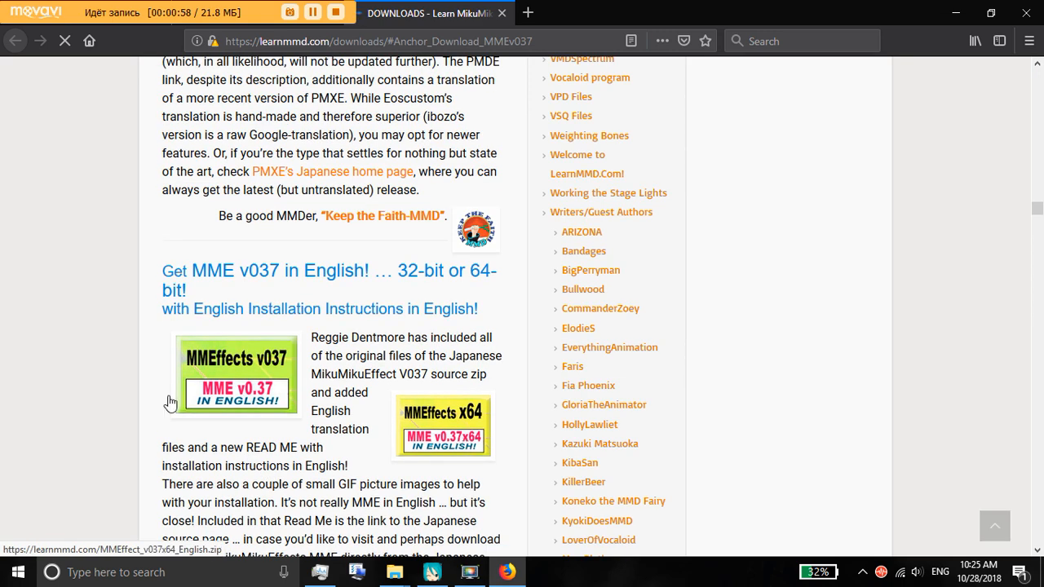
{"action": "mouse_move", "coordinate": [446, 426]}
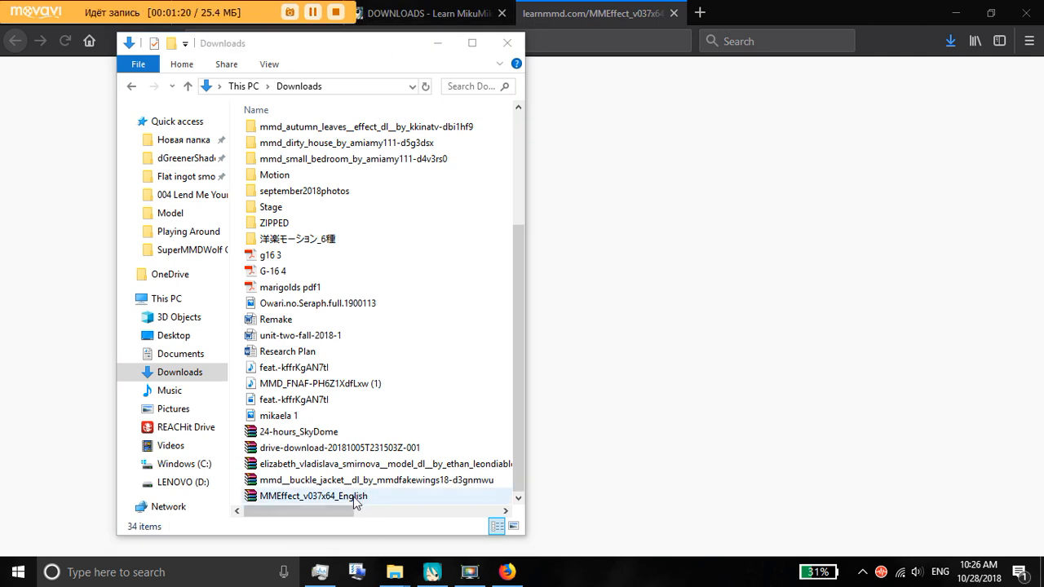
Step: Extract MMEffect_v037x64_English.zip into its own folder with 7-Zip
{"action": "left_click", "coordinate": [313, 496]}
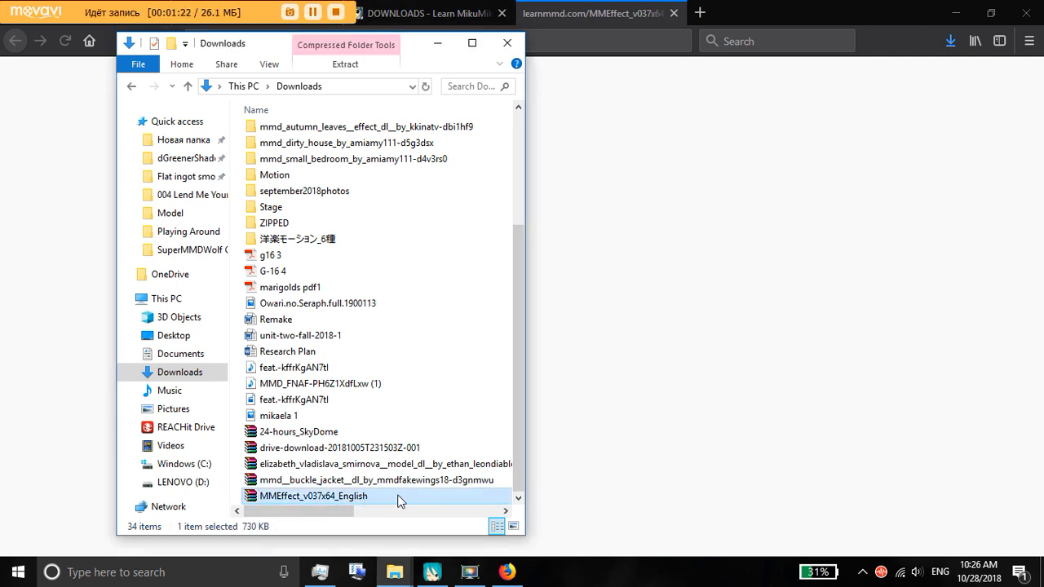
{"action": "right_click", "coordinate": [313, 496]}
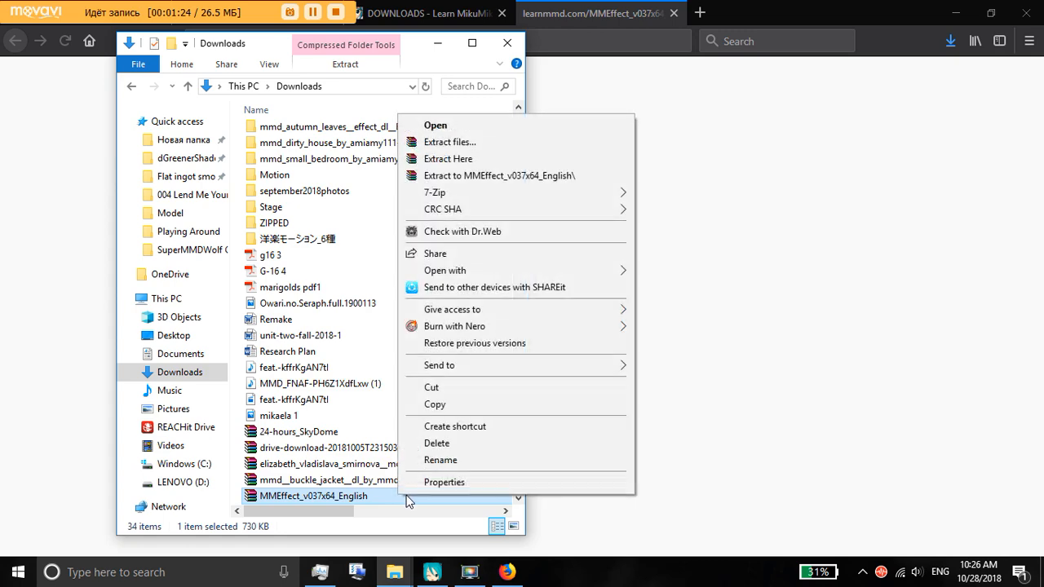
{"action": "mouse_move", "coordinate": [494, 192]}
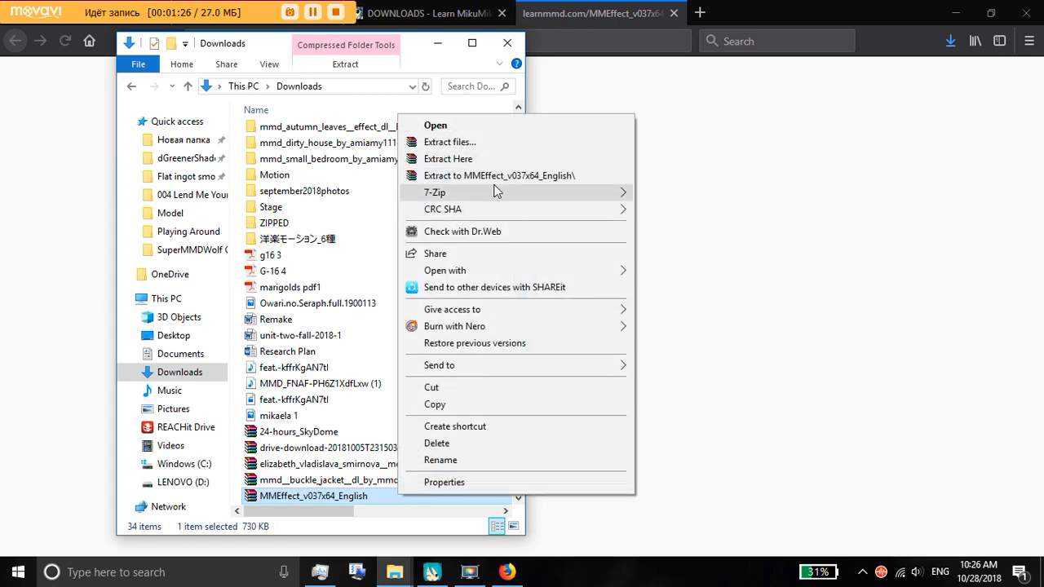
{"action": "mouse_move", "coordinate": [495, 176]}
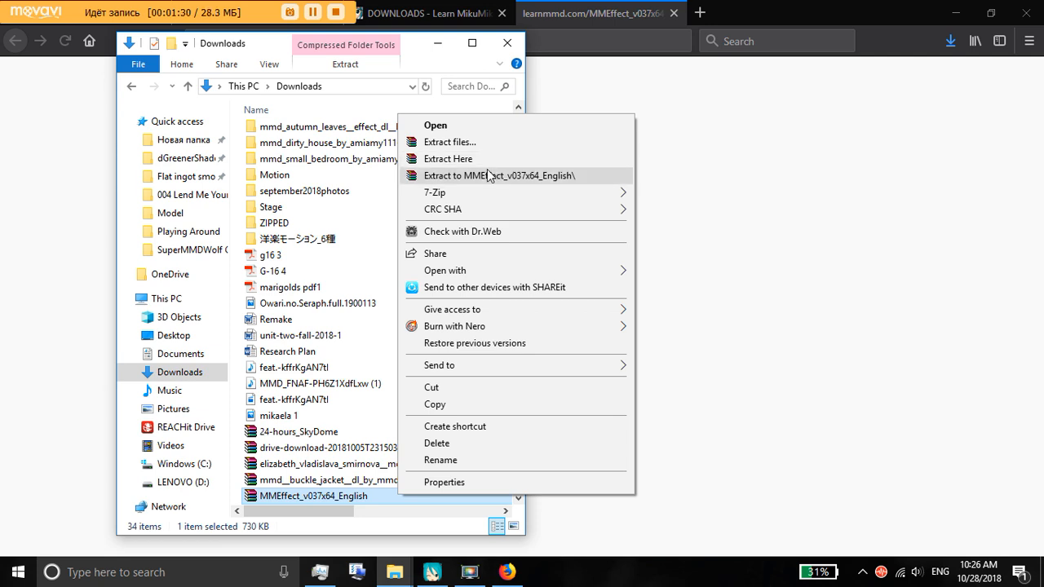
{"action": "left_click", "coordinate": [499, 176]}
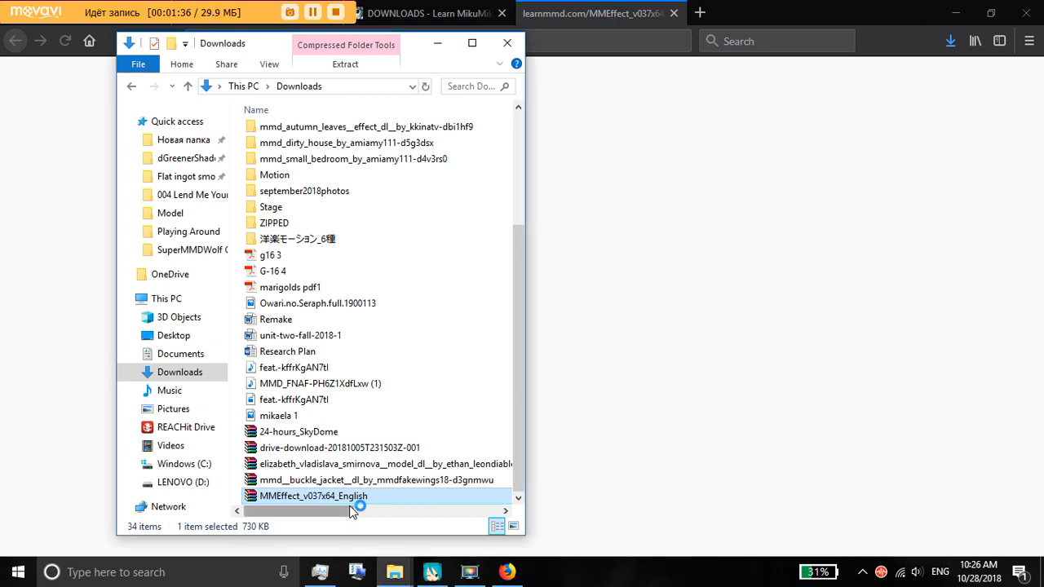
{"action": "double_click", "coordinate": [313, 496]}
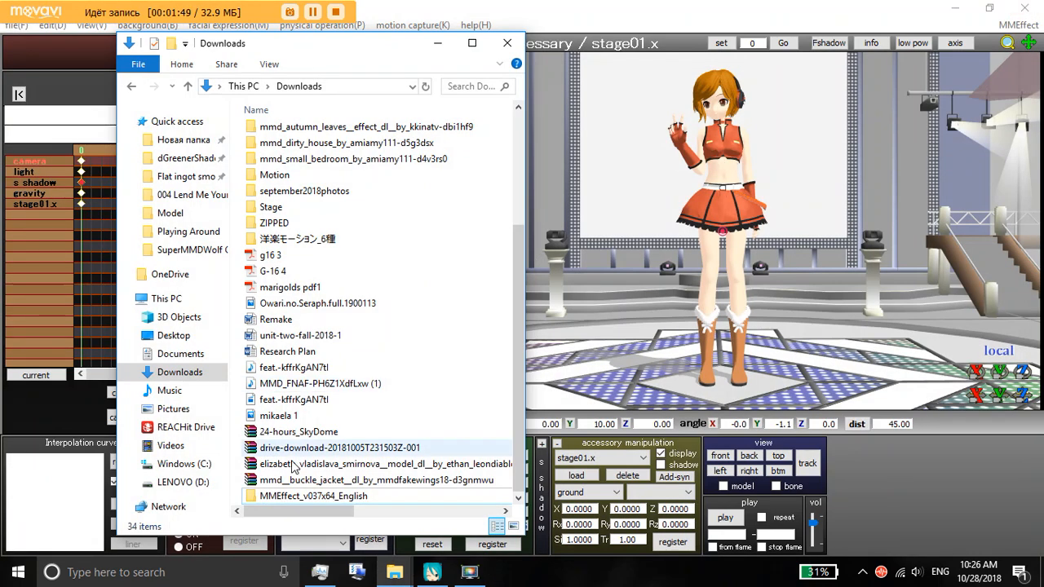
Step: Open the extracted MMEffect_v037x64_English folder and look over MMEffect.dll and MMHack.dll
{"action": "left_click", "coordinate": [326, 496]}
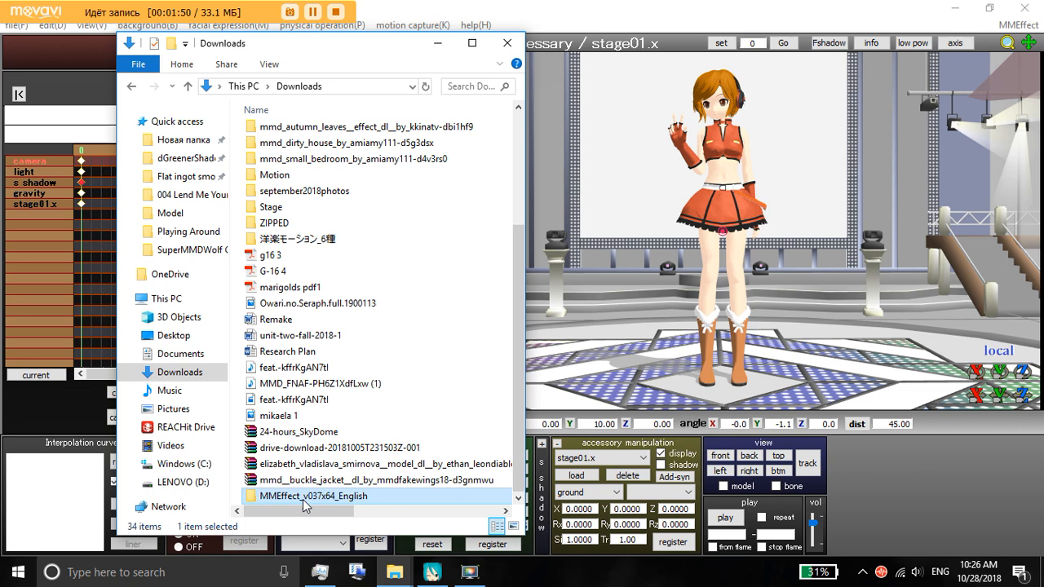
{"action": "double_click", "coordinate": [313, 496]}
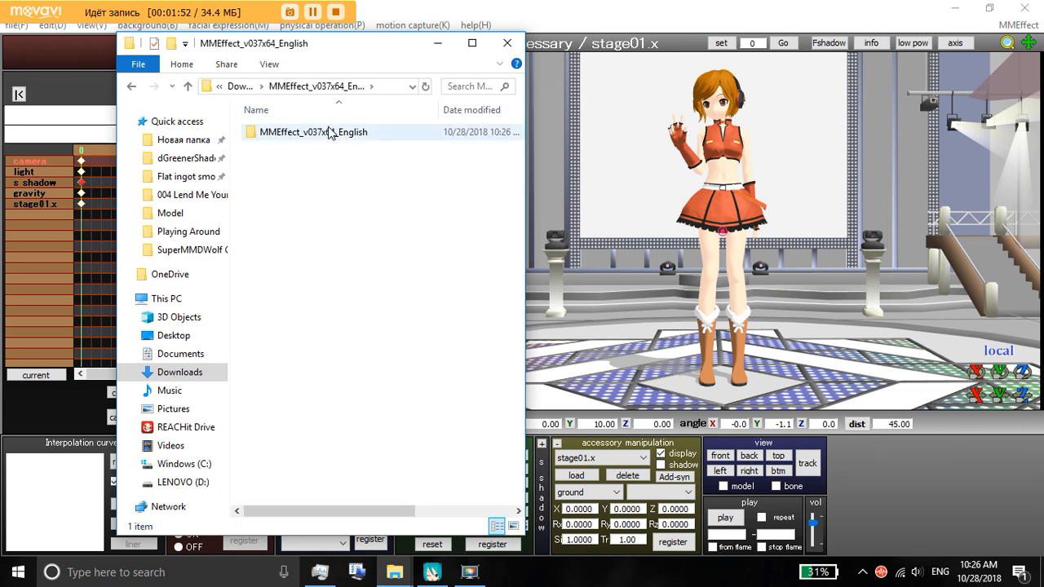
{"action": "double_click", "coordinate": [313, 130]}
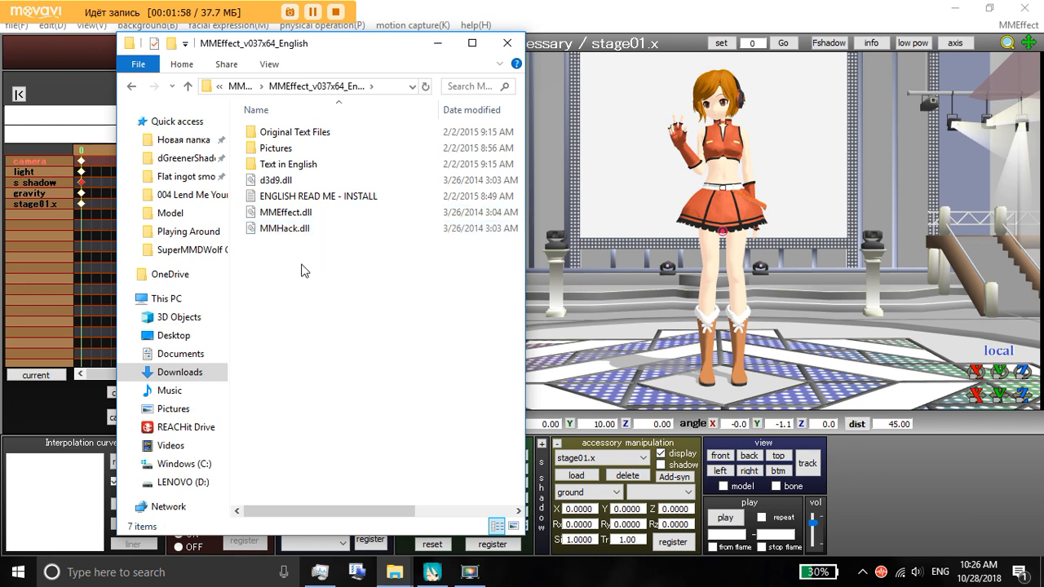
{"action": "left_click", "coordinate": [285, 229]}
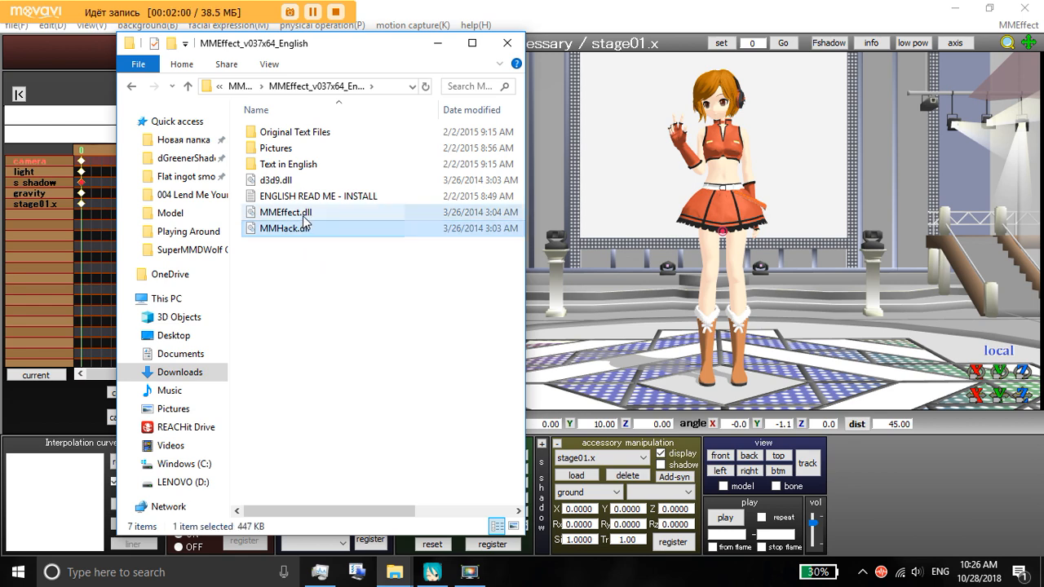
{"action": "left_click", "coordinate": [316, 196]}
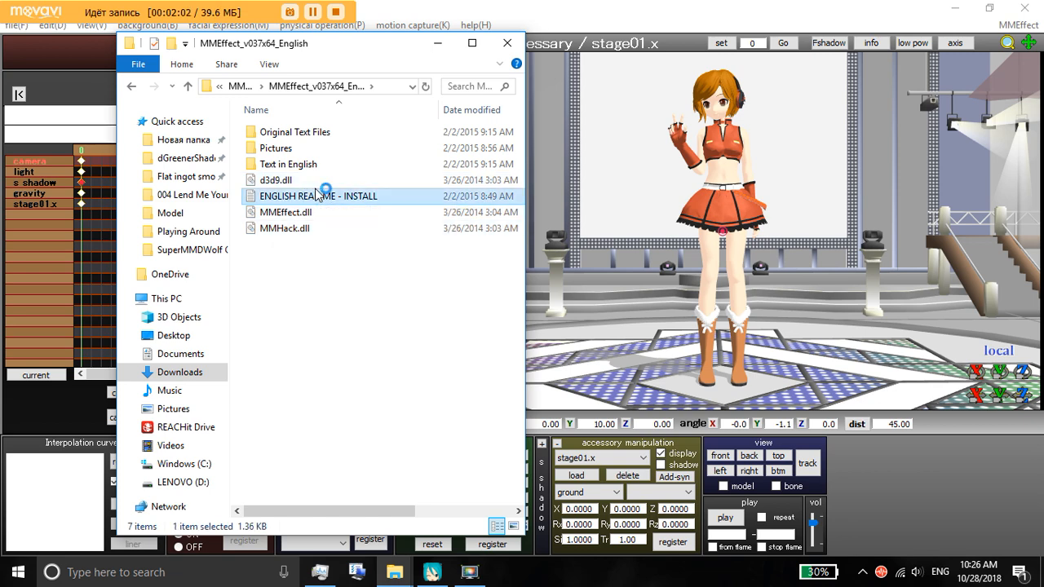
{"action": "double_click", "coordinate": [316, 196]}
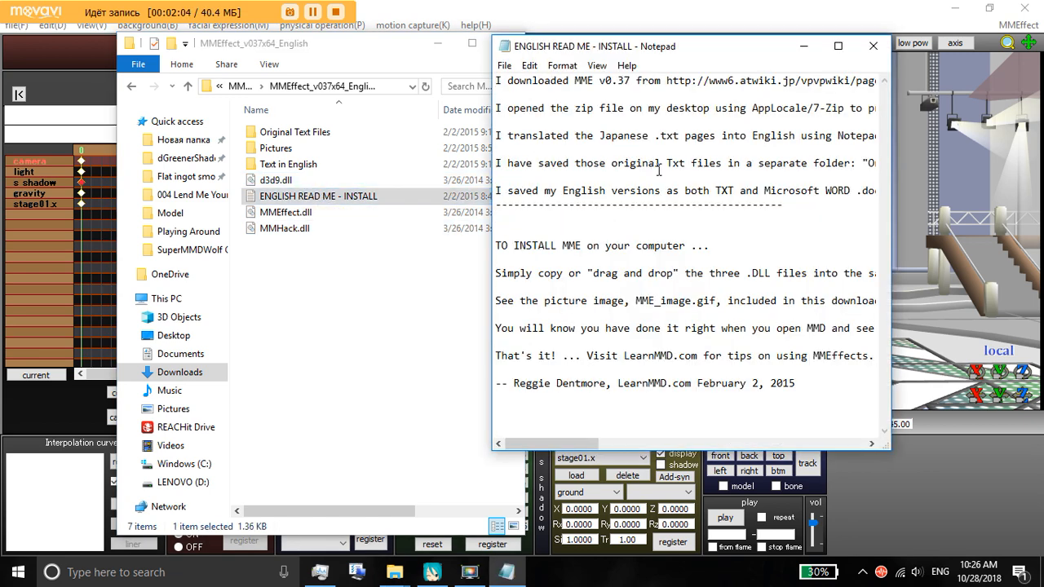
{"action": "mouse_move", "coordinate": [797, 195]}
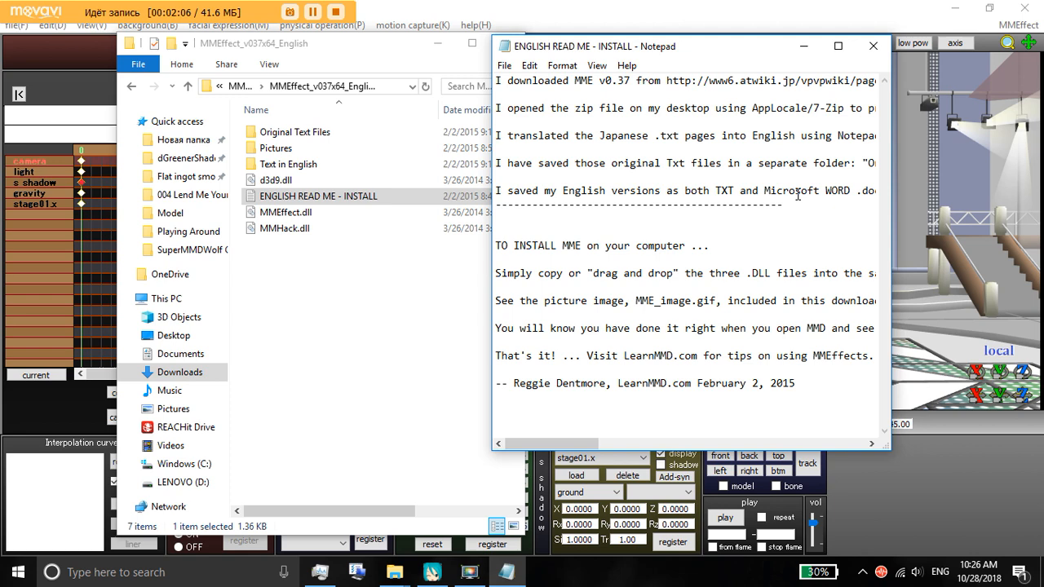
{"action": "mouse_move", "coordinate": [880, 72]}
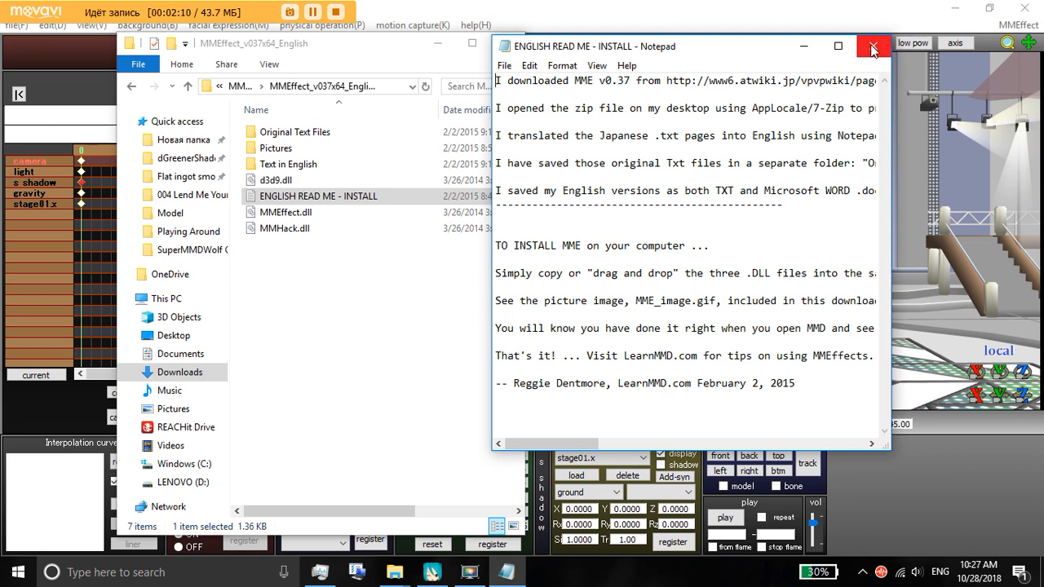
{"action": "left_click", "coordinate": [873, 45]}
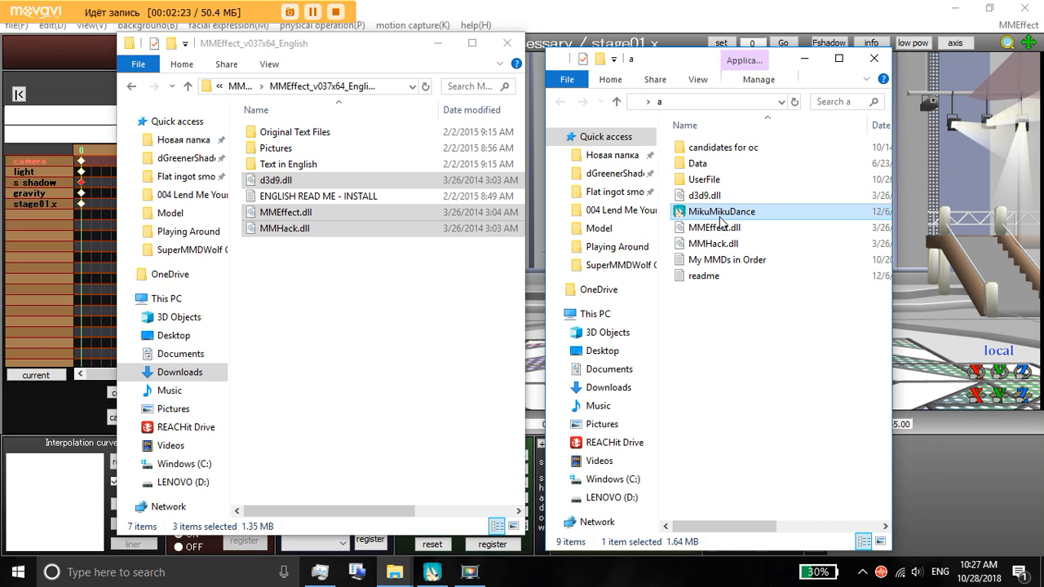
{"action": "mouse_move", "coordinate": [758, 221]}
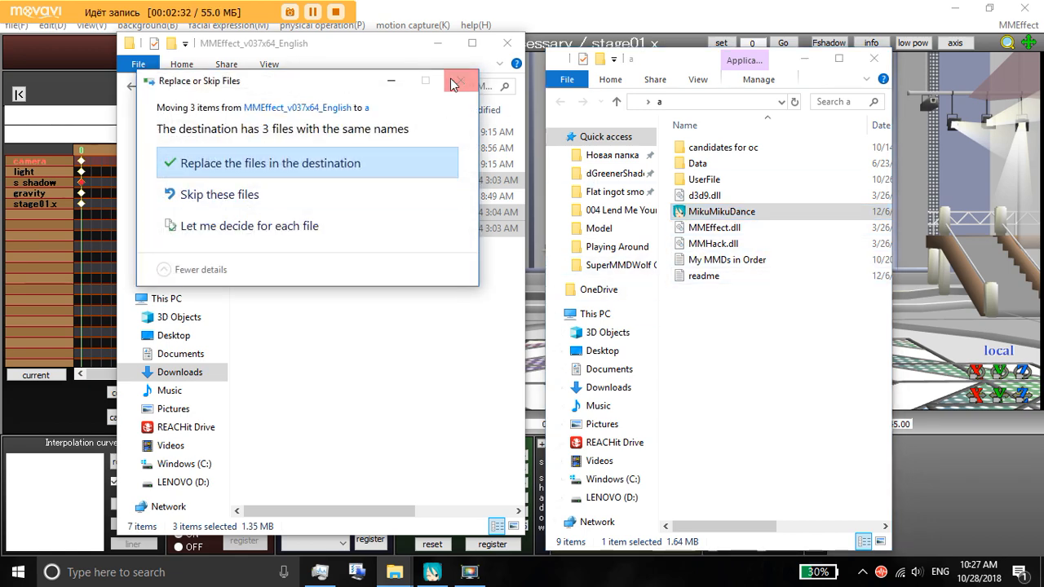
Step: Confirm the Replace or Skip Files prompt so the three MME DLLs land in the MikuMikuDance folder
{"action": "left_click", "coordinate": [460, 81]}
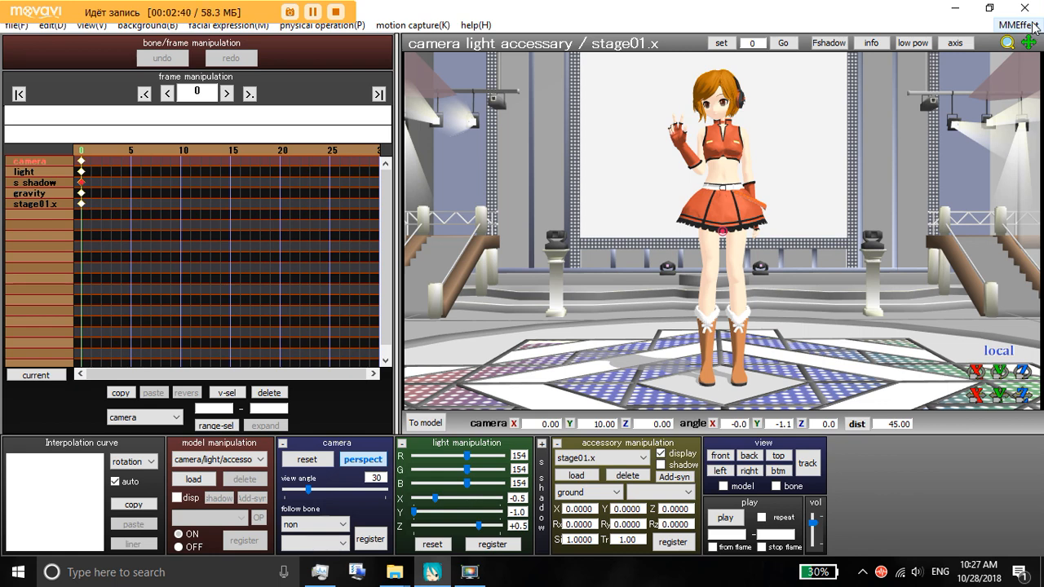
Step: Select Meko_Sakine.pmd in Effect Mapping and start choosing an effect file for it
{"action": "left_click", "coordinate": [1014, 25]}
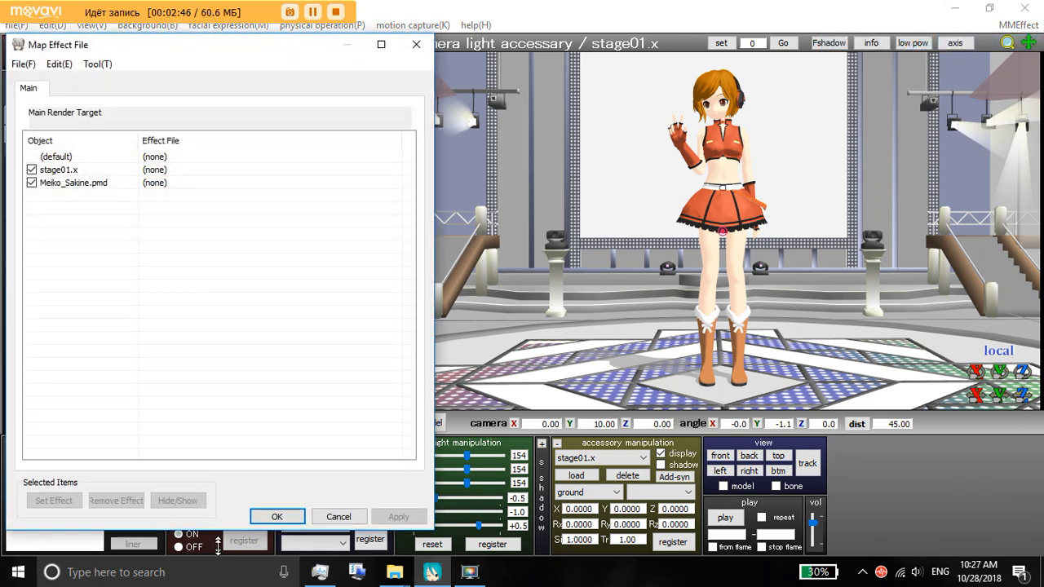
{"action": "left_click", "coordinate": [73, 183]}
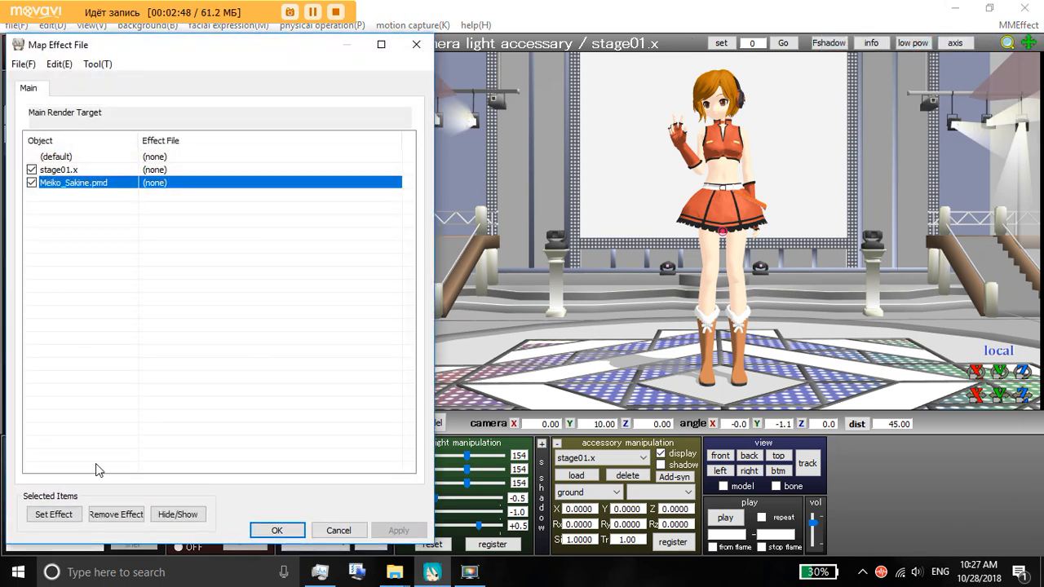
{"action": "left_click", "coordinate": [54, 513]}
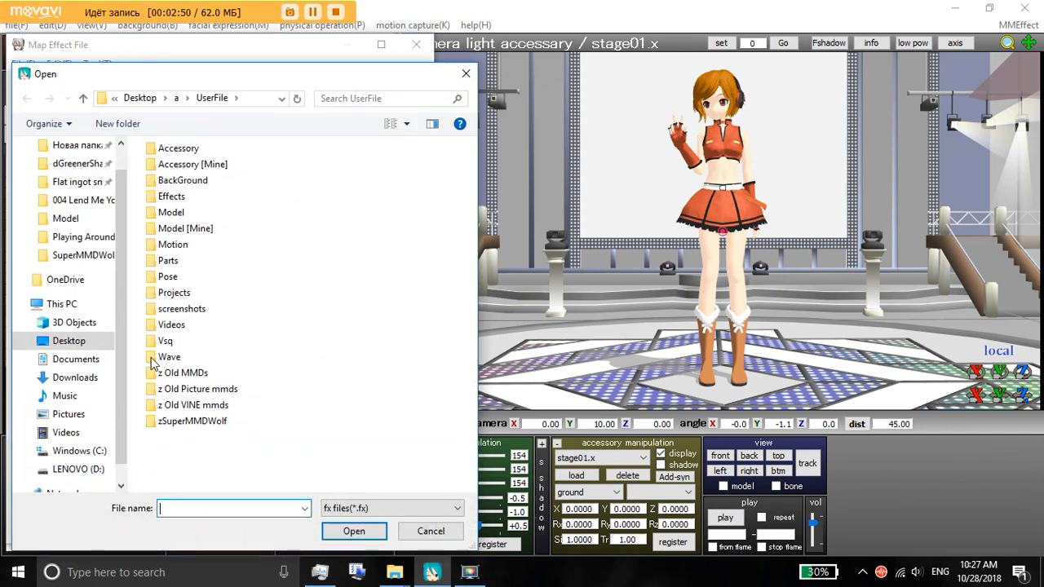
Step: Browse through Effects > 001 Shaders > HorrorShader Ver1.0 into the 05_WONDER shader set
{"action": "double_click", "coordinate": [171, 196]}
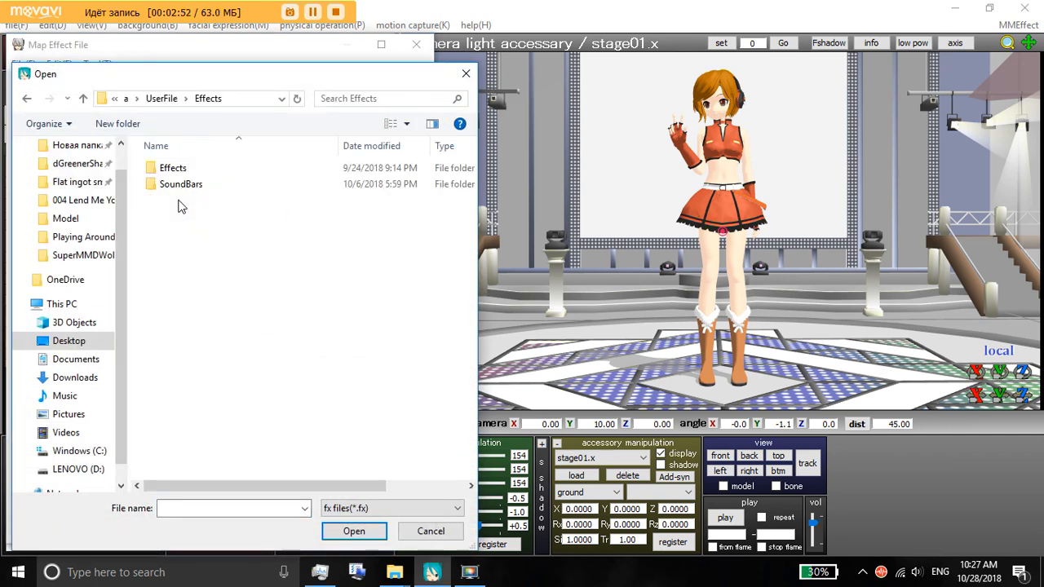
{"action": "double_click", "coordinate": [173, 166]}
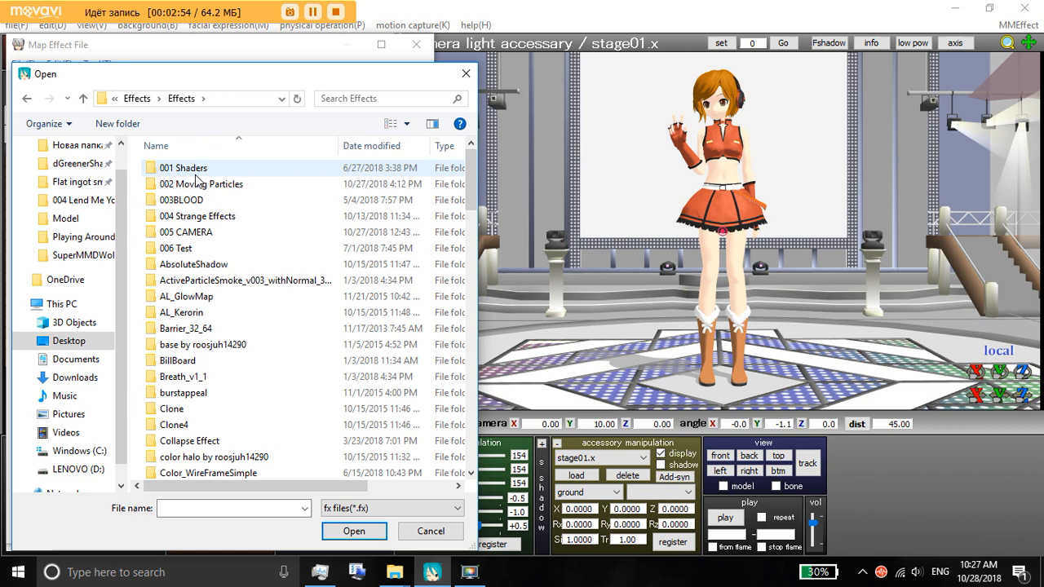
{"action": "double_click", "coordinate": [183, 167]}
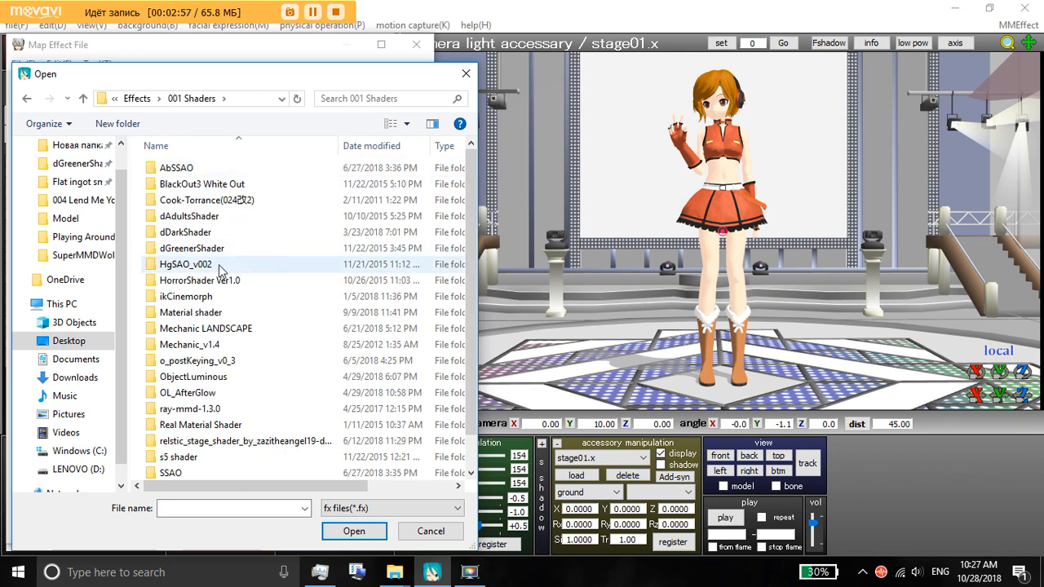
{"action": "double_click", "coordinate": [201, 280]}
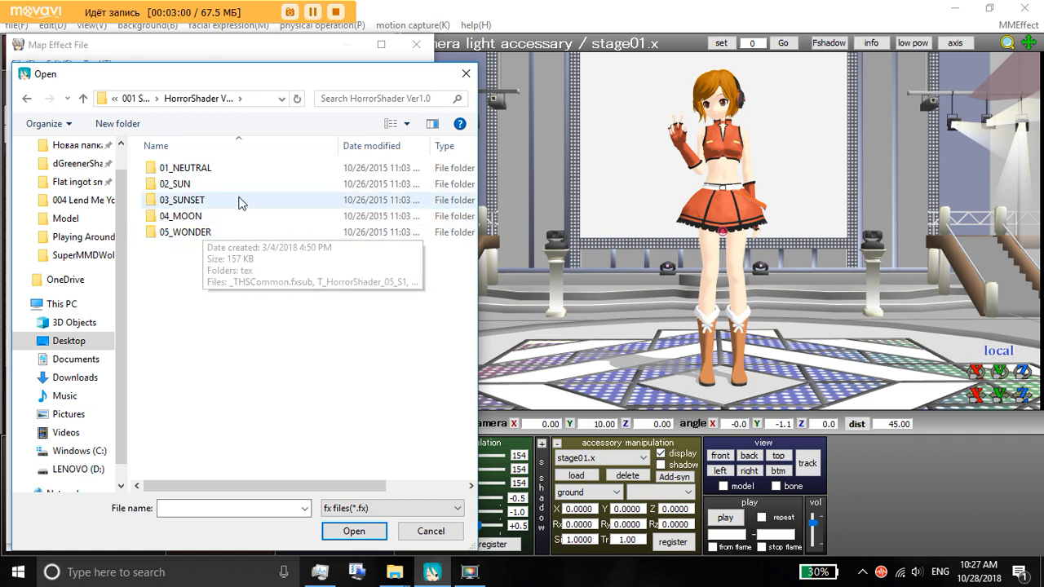
{"action": "mouse_move", "coordinate": [214, 231]}
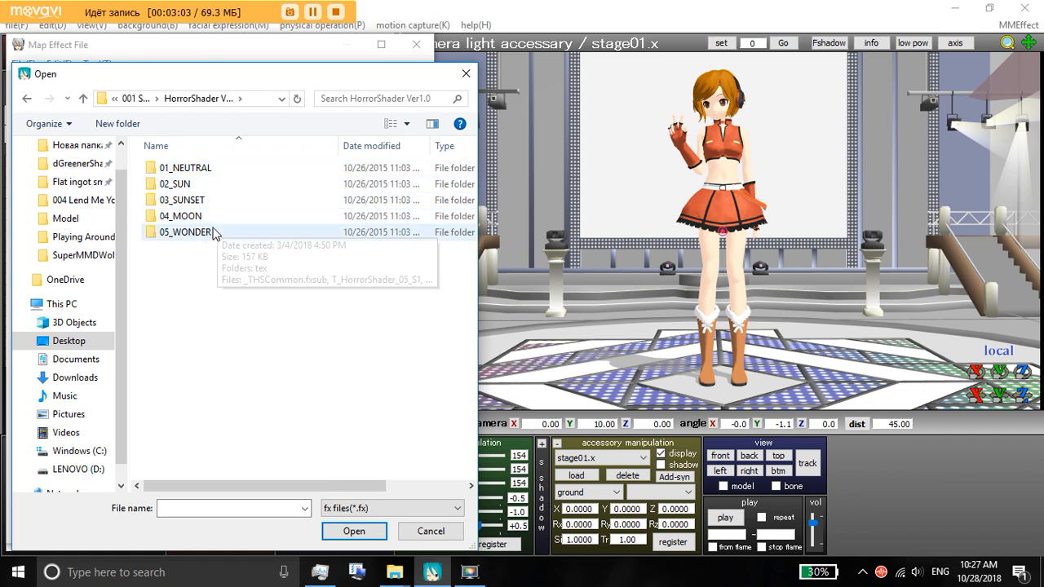
{"action": "double_click", "coordinate": [188, 232]}
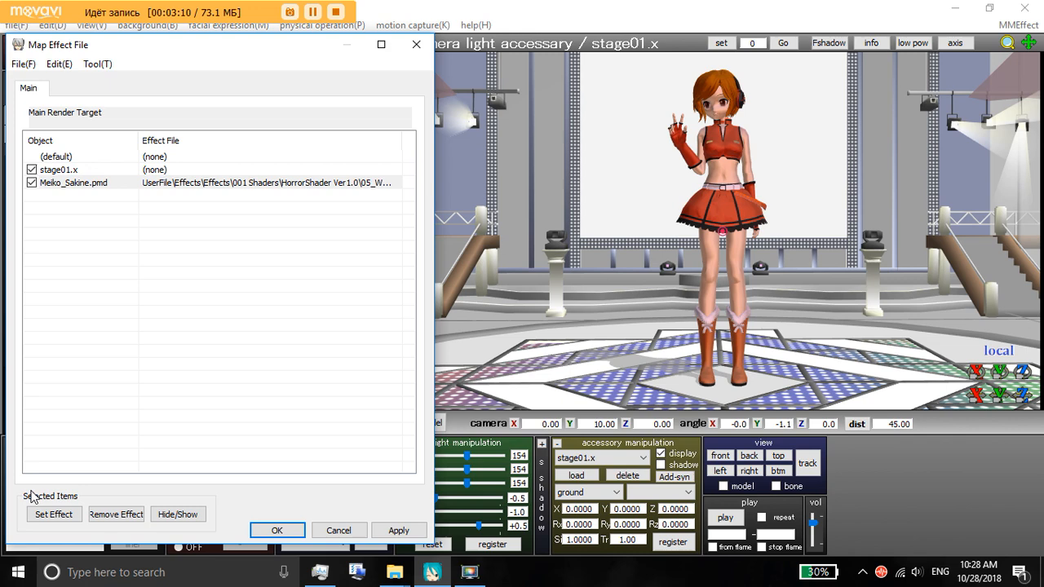
Step: Map a 05_WONDER HorrorShader file to Meiko, then swap it for a 03_SUNSET one
{"action": "left_click", "coordinate": [52, 513]}
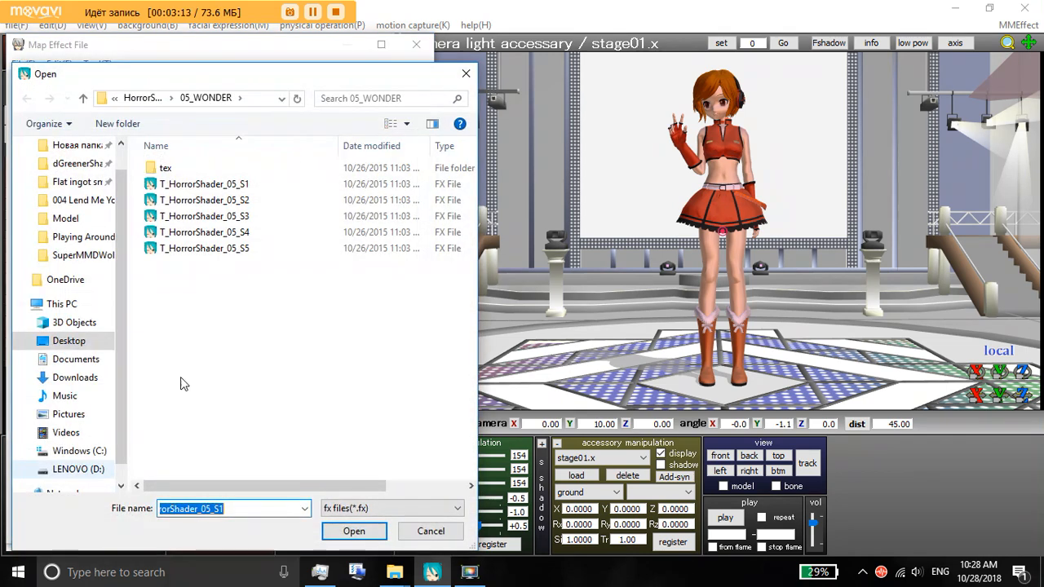
{"action": "left_click", "coordinate": [354, 532]}
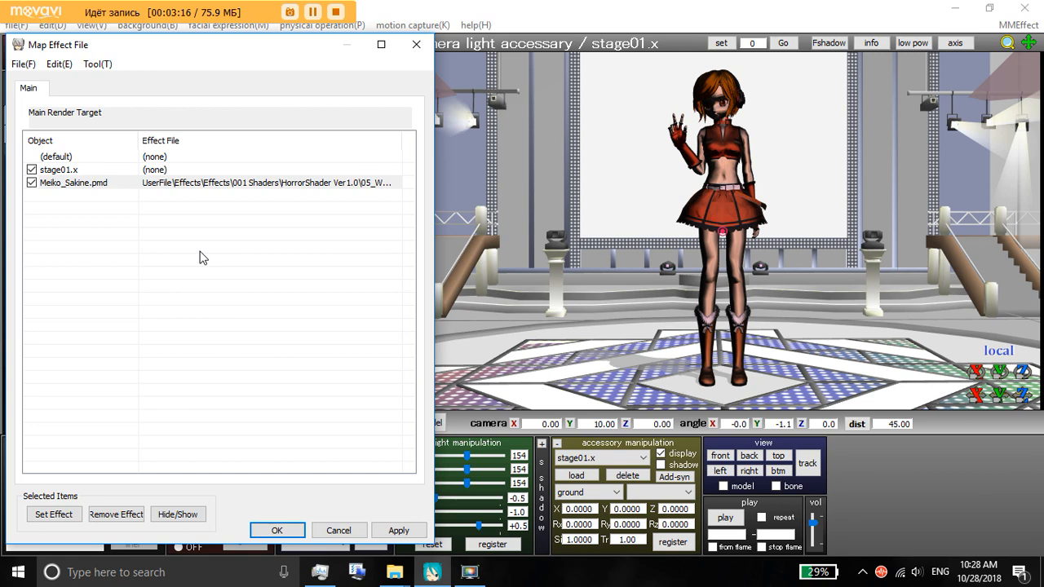
{"action": "left_click", "coordinate": [52, 514]}
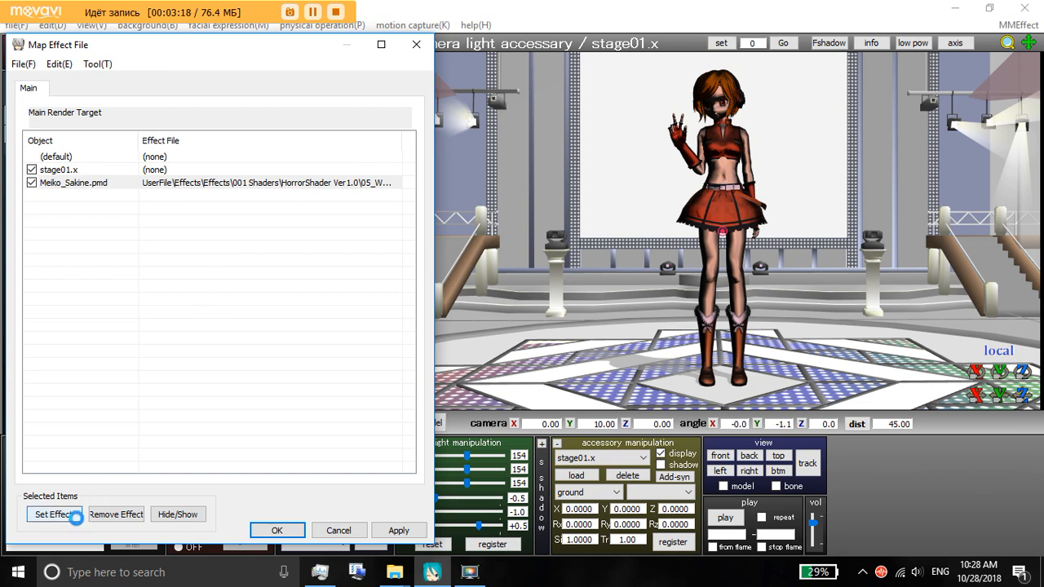
{"action": "left_click", "coordinate": [52, 515]}
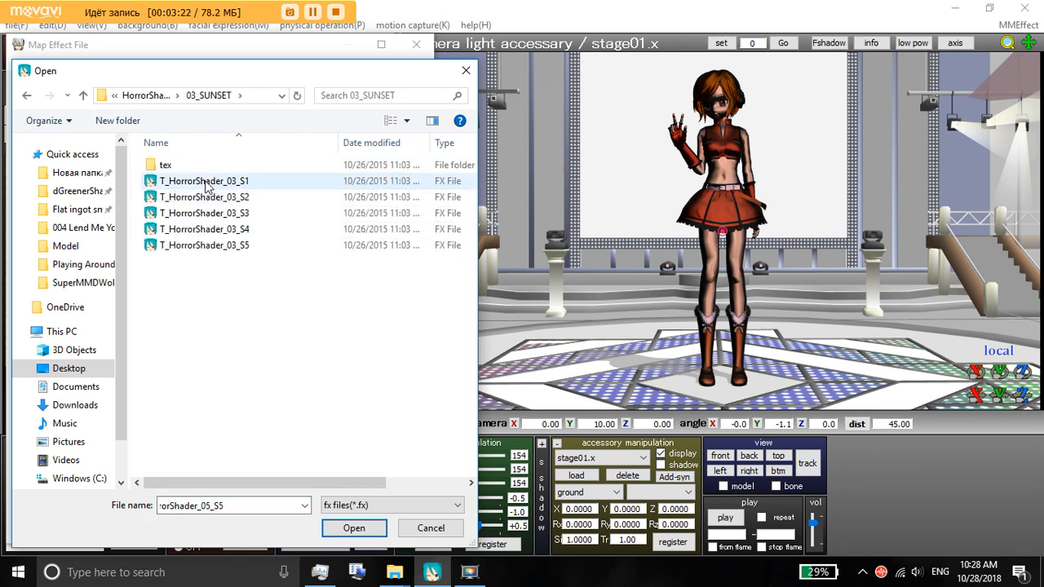
{"action": "left_click", "coordinate": [354, 528]}
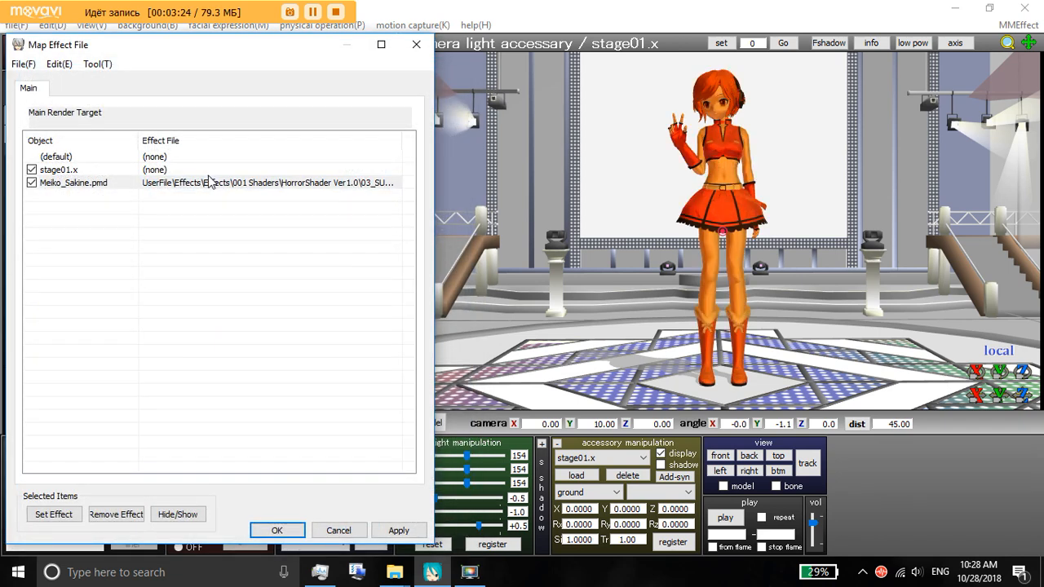
Step: Replace Meiko's effect with the first HorrorShader file from the 01_NEUTRAL set
{"action": "left_click", "coordinate": [54, 513]}
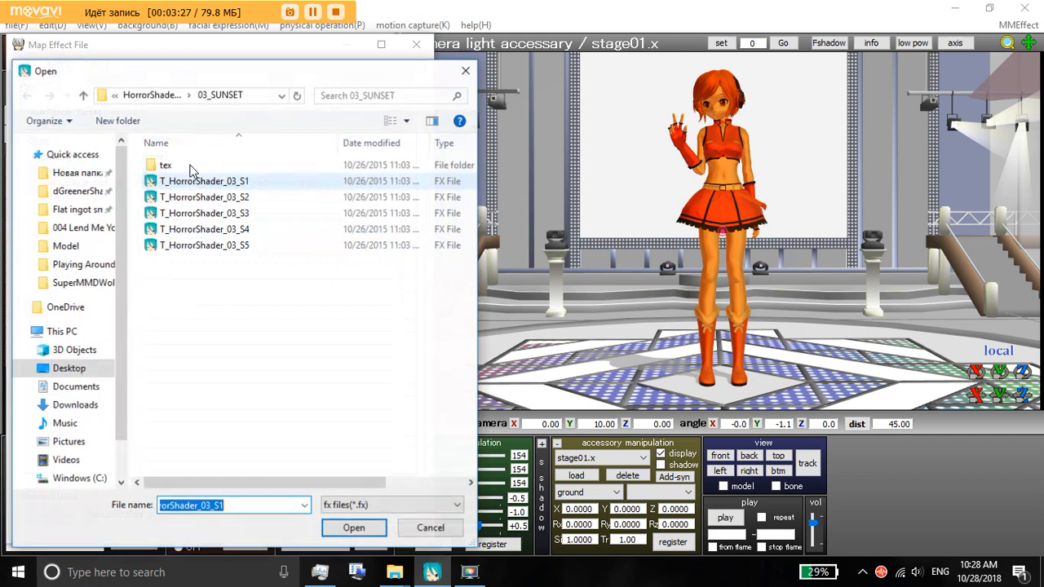
{"action": "left_click", "coordinate": [81, 95]}
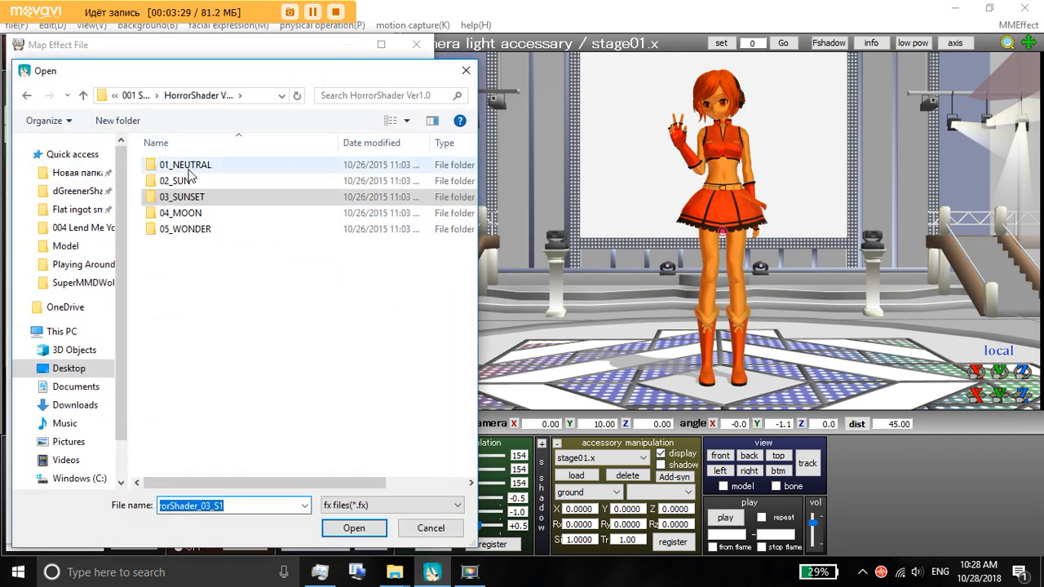
{"action": "double_click", "coordinate": [186, 164]}
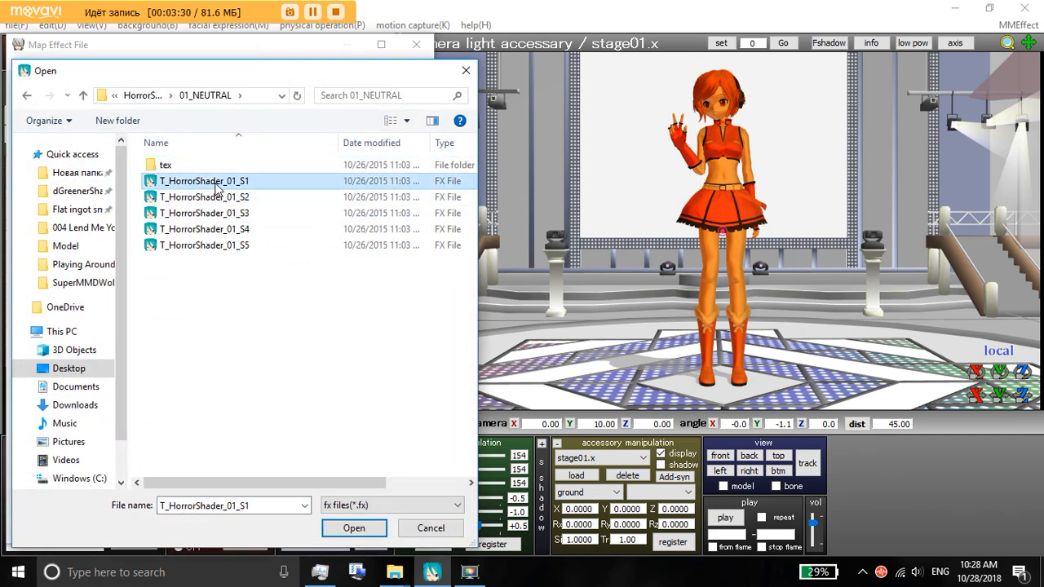
{"action": "left_click", "coordinate": [354, 528]}
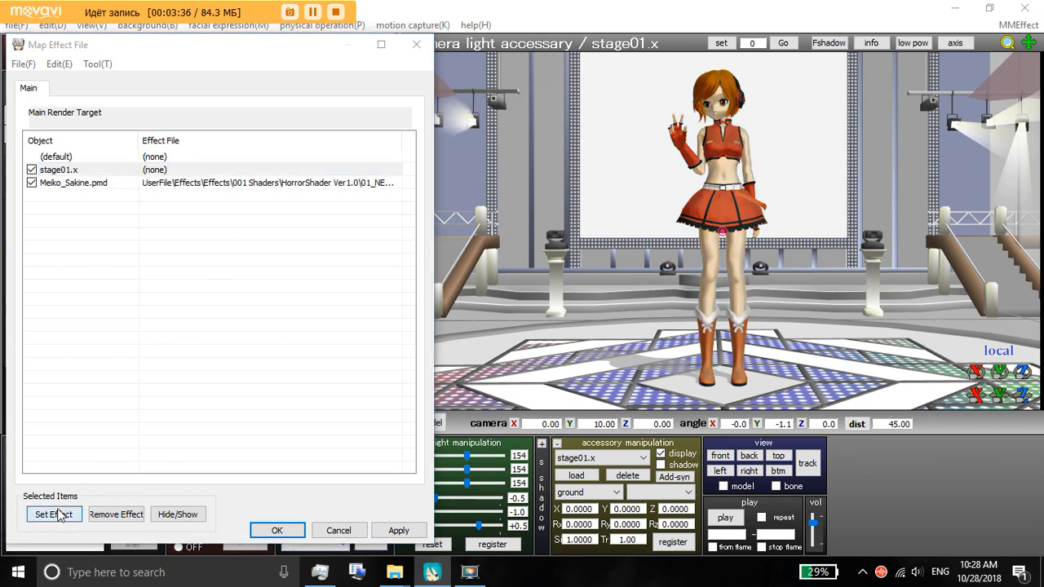
Step: Map a T_HorrorShader_04 file from 04_MOON onto stage01.x and look down on the darkened stage
{"action": "left_click", "coordinate": [54, 514]}
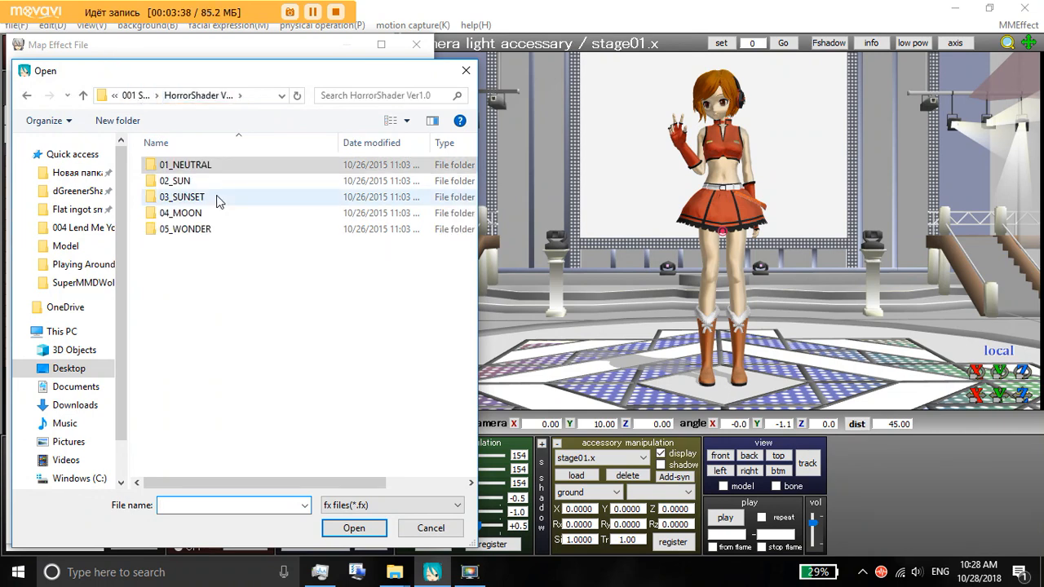
{"action": "double_click", "coordinate": [180, 212]}
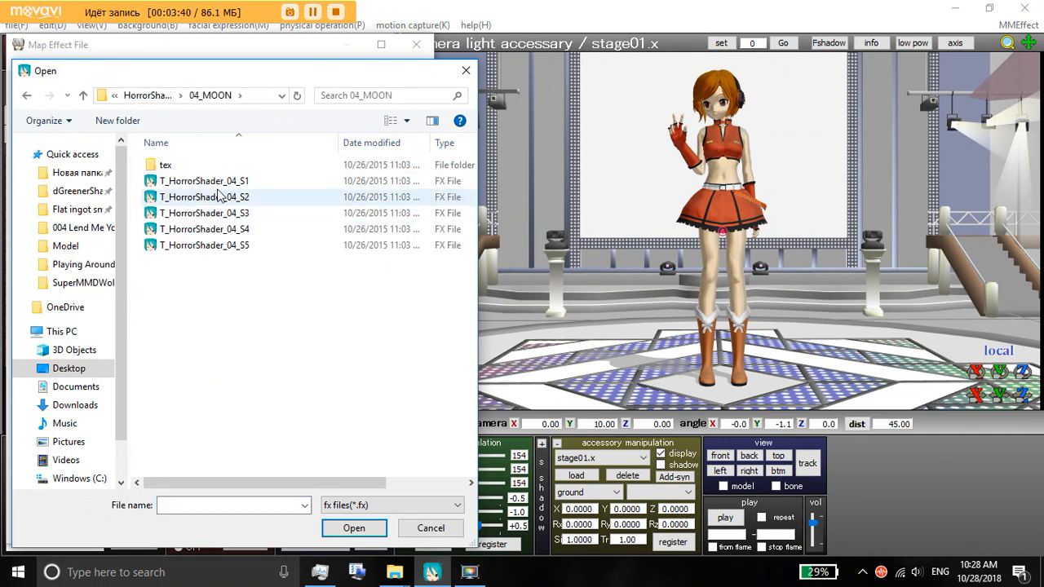
{"action": "left_click", "coordinate": [354, 528]}
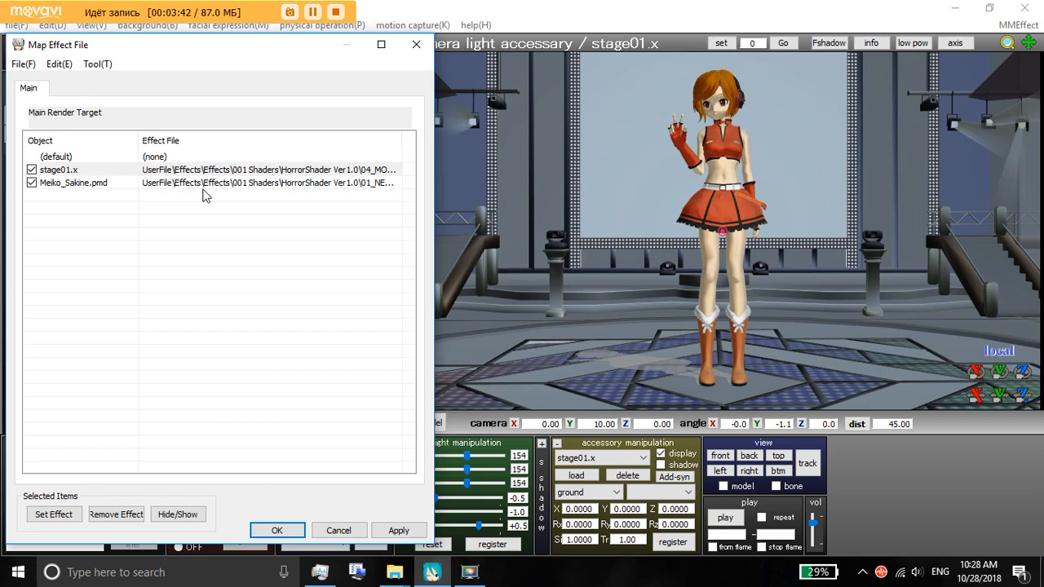
{"action": "mouse_move", "coordinate": [754, 326]}
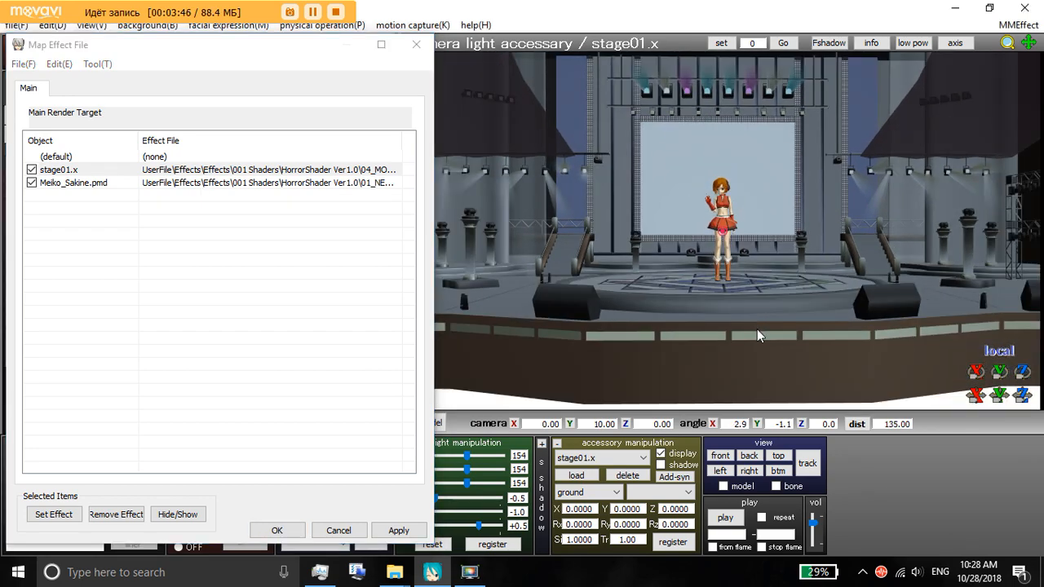
{"action": "left_click_drag", "start_coordinate": [758, 334], "coordinate": [705, 346]}
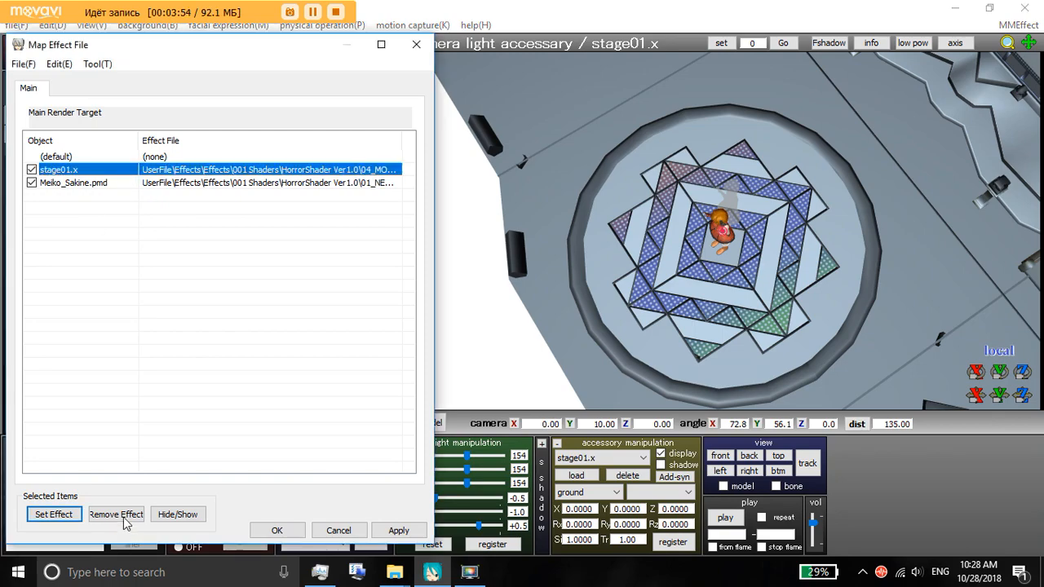
Step: Remove the MOON effect from stage01.x and reopen the effect file chooser in 04_MOON
{"action": "left_click", "coordinate": [116, 513]}
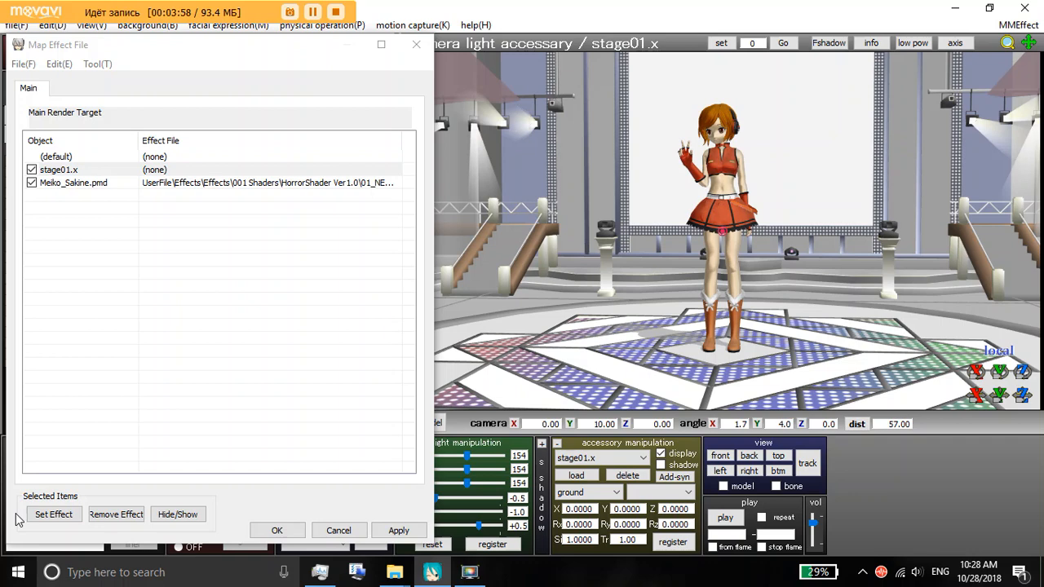
{"action": "left_click", "coordinate": [54, 514]}
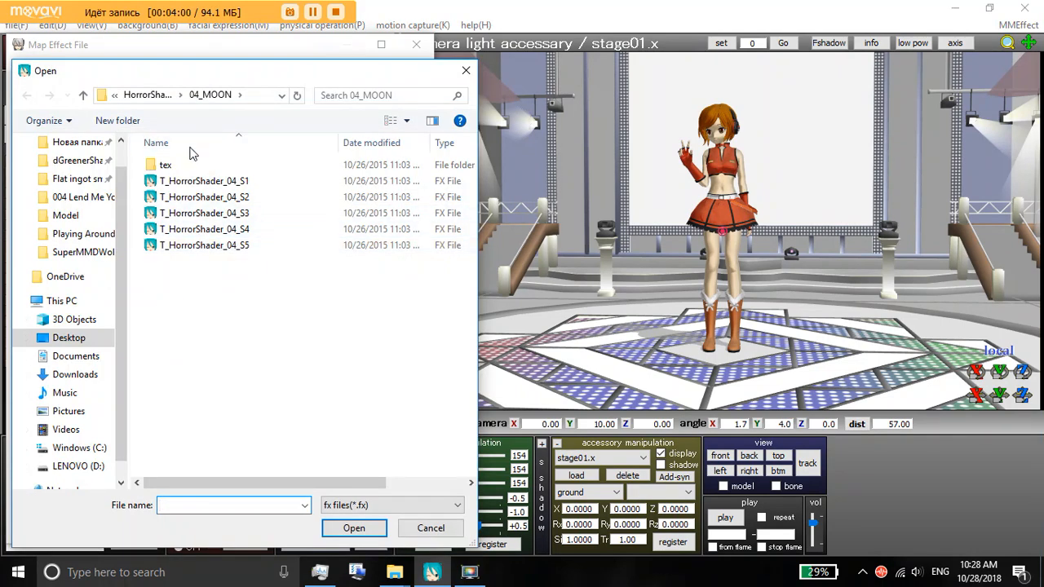